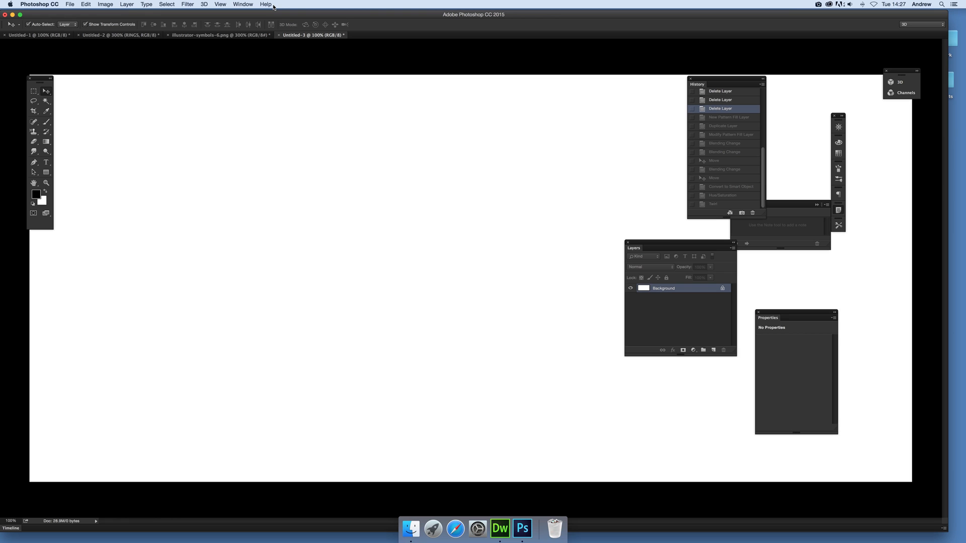
{"action": "mouse_move", "coordinate": [250, 86]}
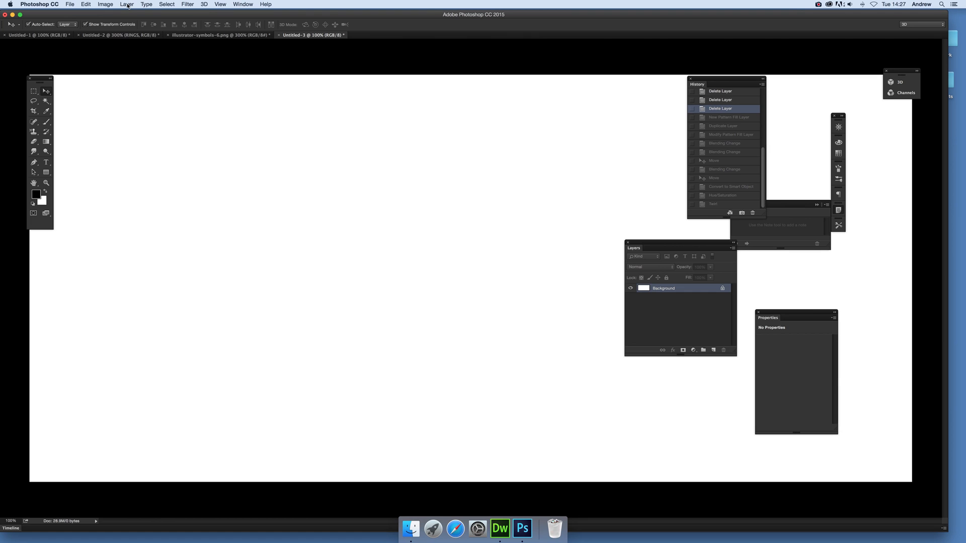
- Show the New Fill Layer choices from the Layer menu over the blank canvas
{"action": "left_click", "coordinate": [127, 4]}
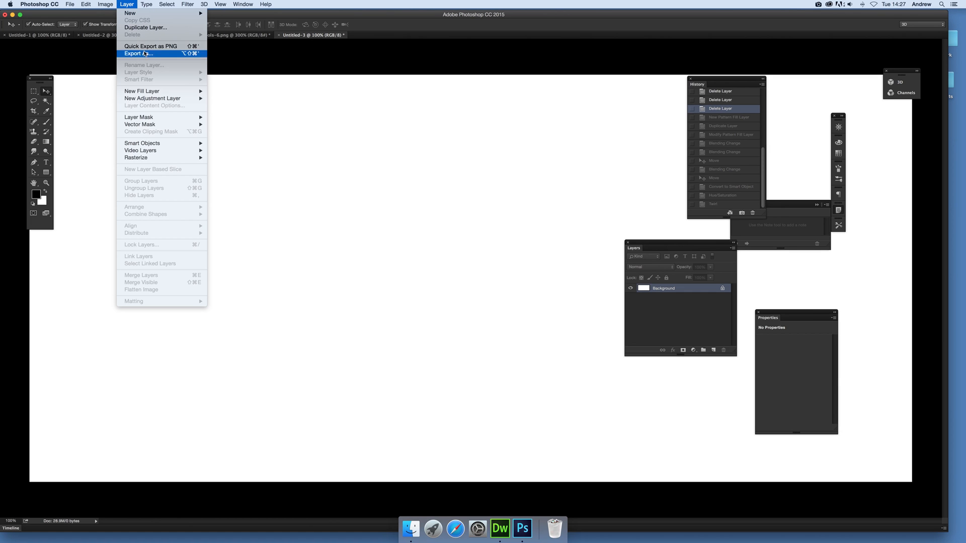
{"action": "mouse_move", "coordinate": [142, 91]}
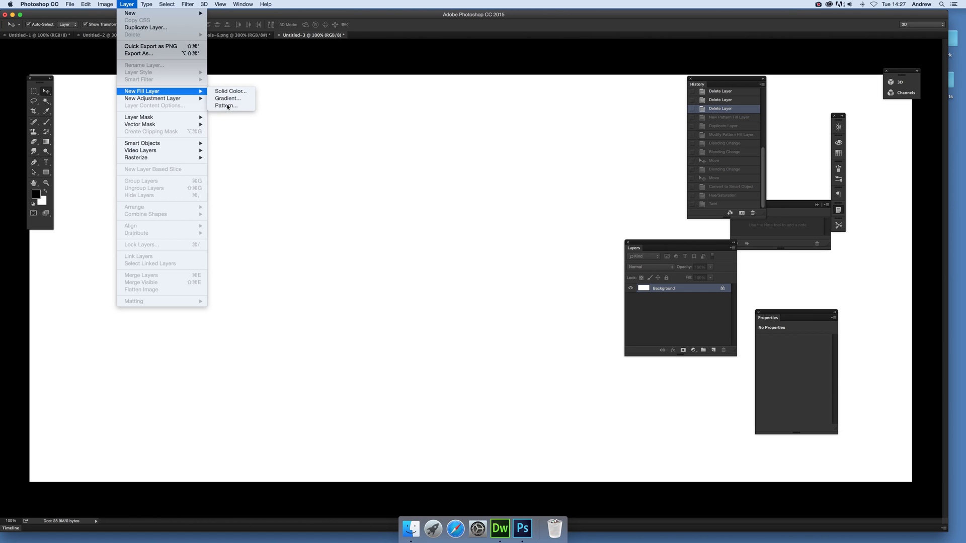
- Add a pattern fill layer with the purple, violet and cyan star-and-cross pattern
{"action": "left_click", "coordinate": [226, 106]}
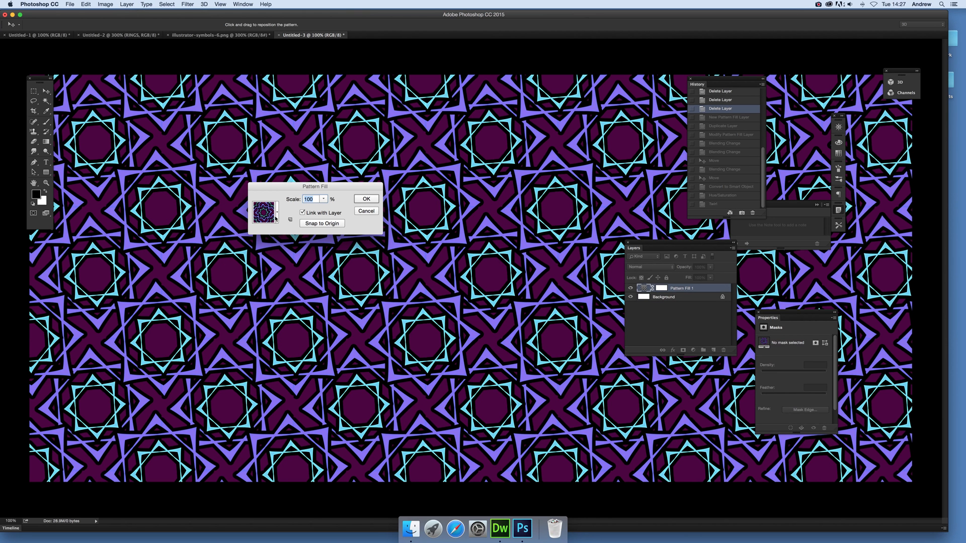
{"action": "left_click", "coordinate": [276, 212]}
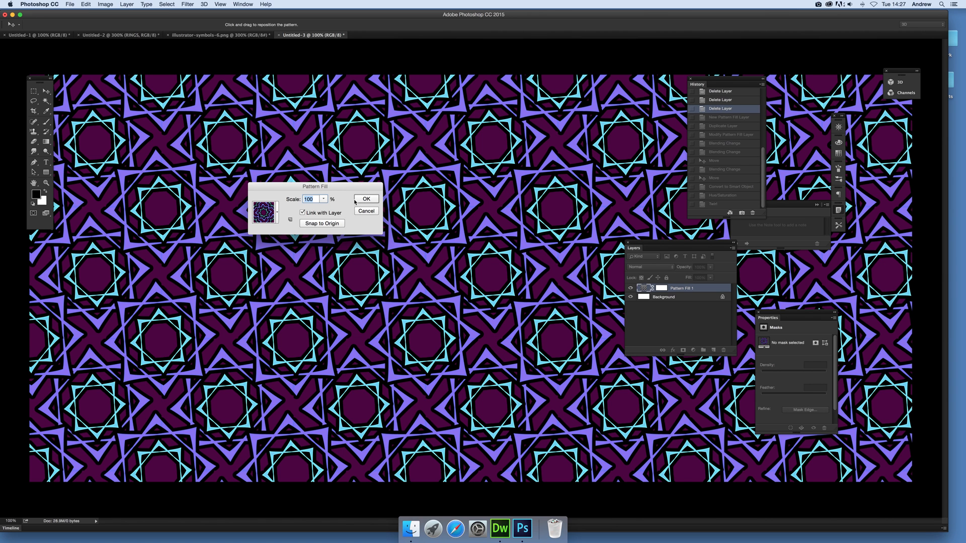
{"action": "mouse_move", "coordinate": [285, 286]}
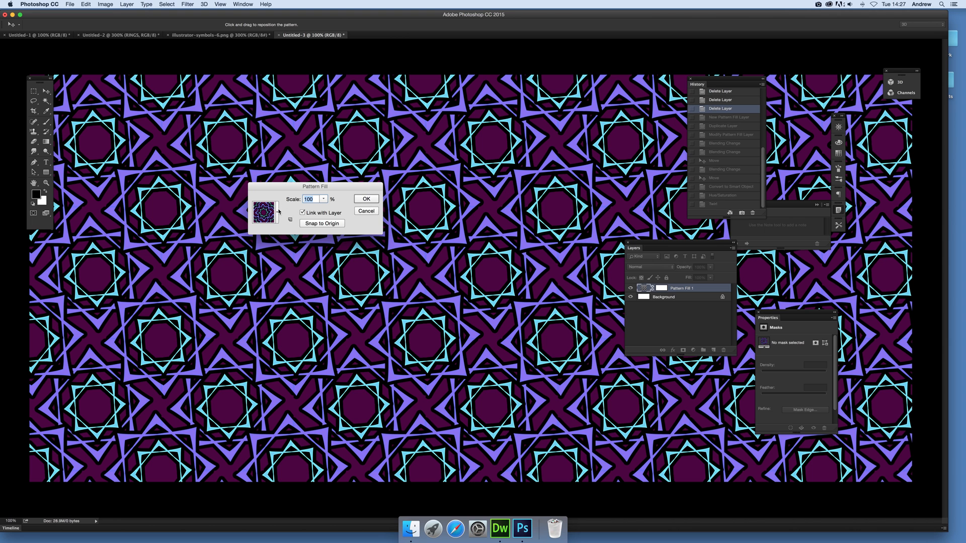
{"action": "left_click", "coordinate": [265, 213]}
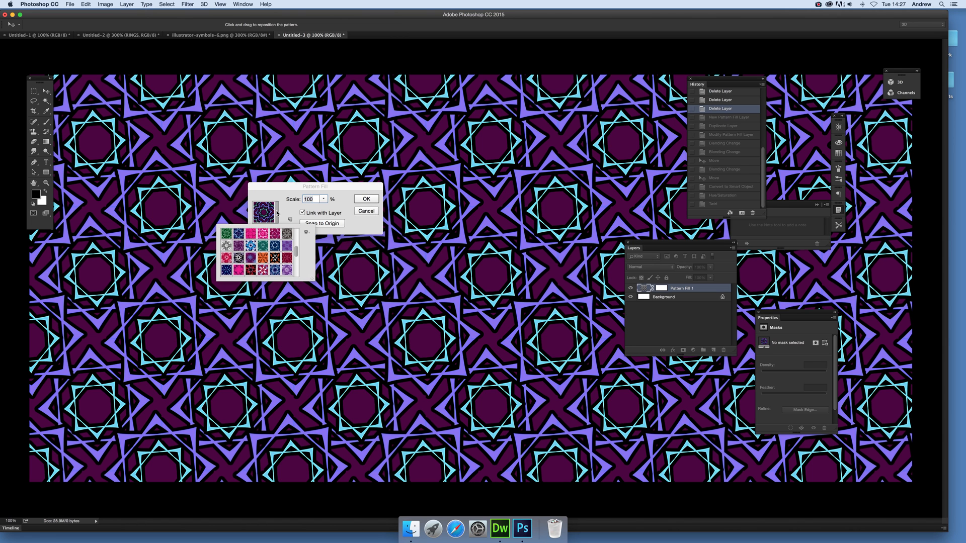
{"action": "mouse_move", "coordinate": [461, 248]}
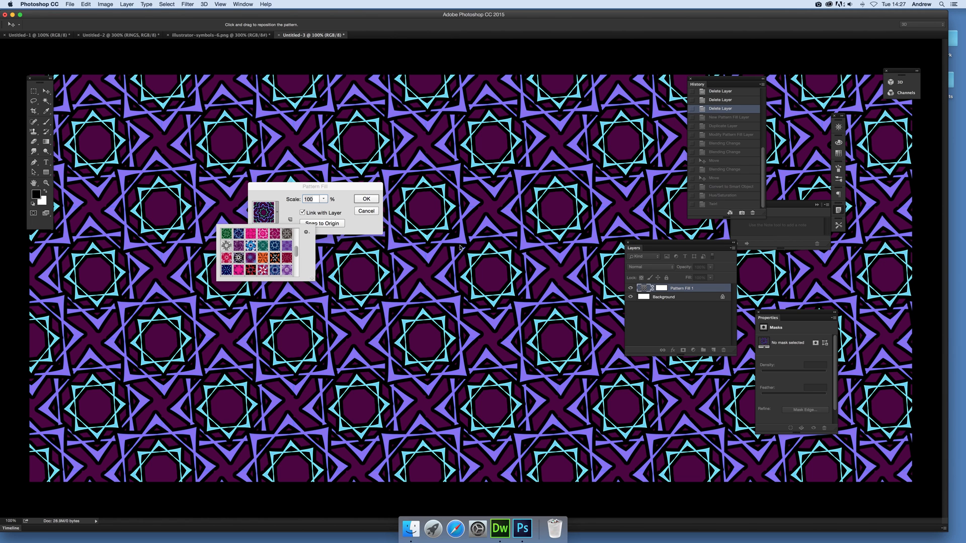
{"action": "mouse_move", "coordinate": [521, 128]}
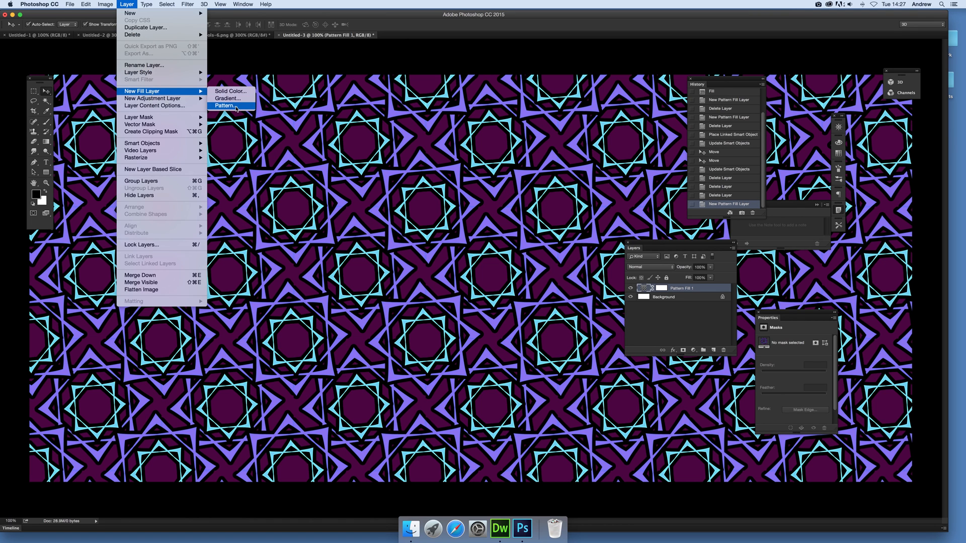
- Add a second pattern fill layer, Pattern Fill 2, using the orange-and-black leaf pattern
{"action": "left_click", "coordinate": [226, 105]}
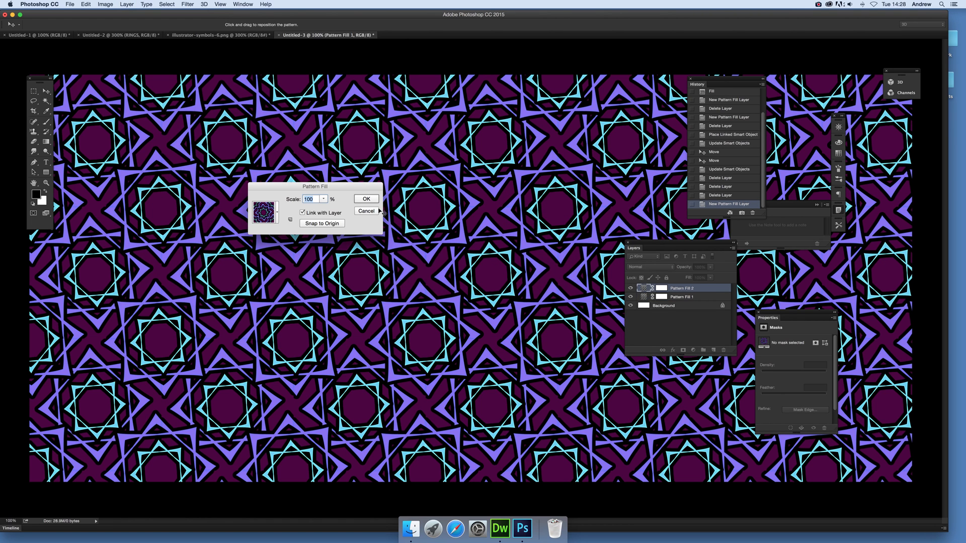
{"action": "left_click", "coordinate": [265, 212]}
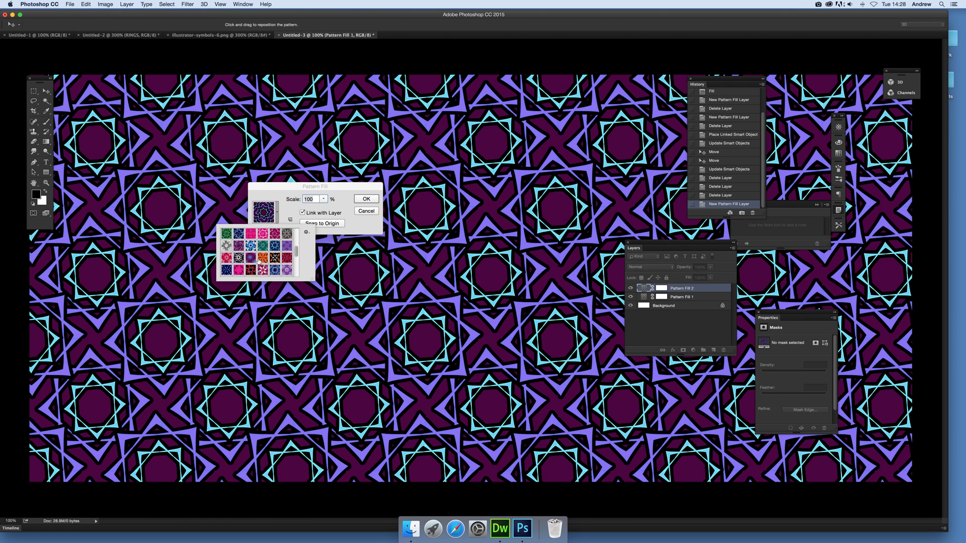
{"action": "left_click", "coordinate": [260, 255]}
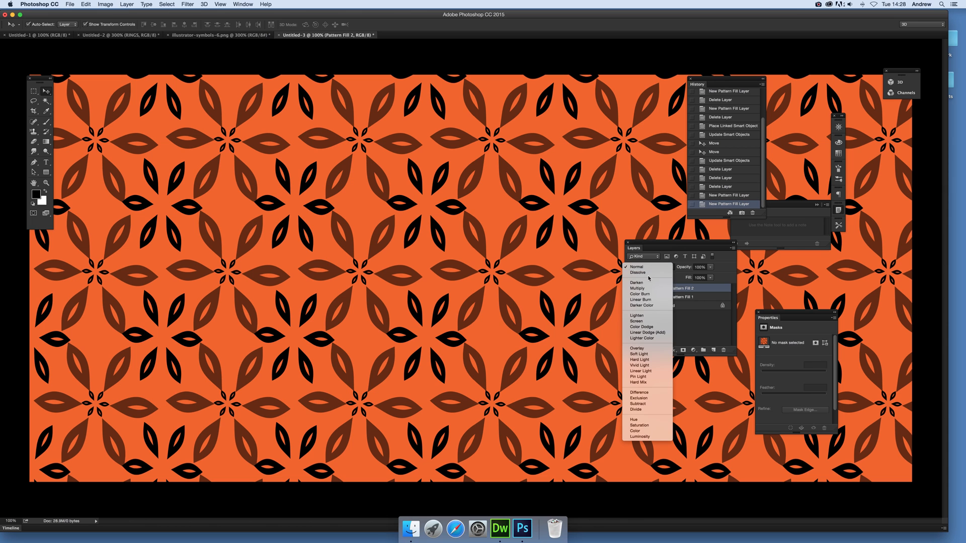
{"action": "mouse_move", "coordinate": [638, 273]}
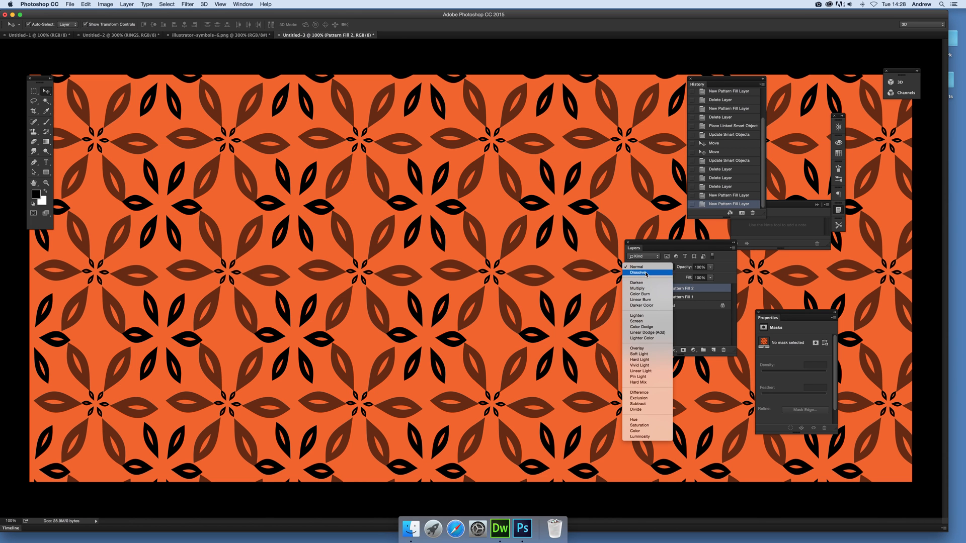
{"action": "mouse_move", "coordinate": [637, 288]}
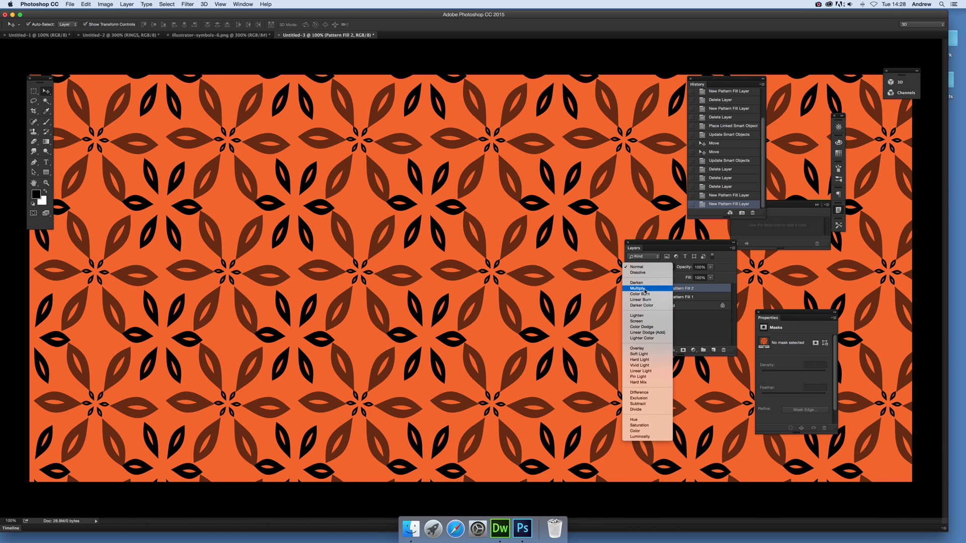
{"action": "mouse_move", "coordinate": [640, 282]}
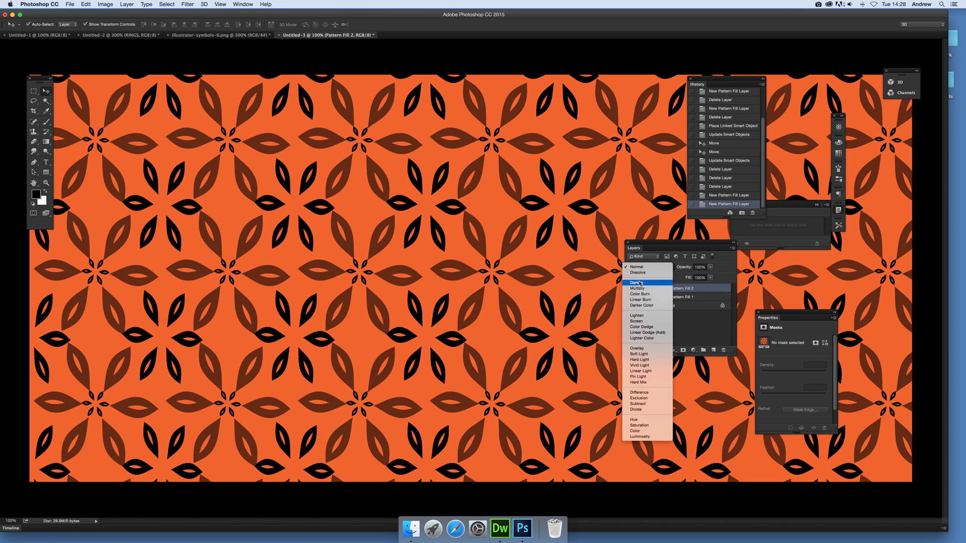
- Try Darken, Lighten, Overlay and Difference blends on Pattern Fill 2, settling on Lighten
{"action": "left_click", "coordinate": [636, 281]}
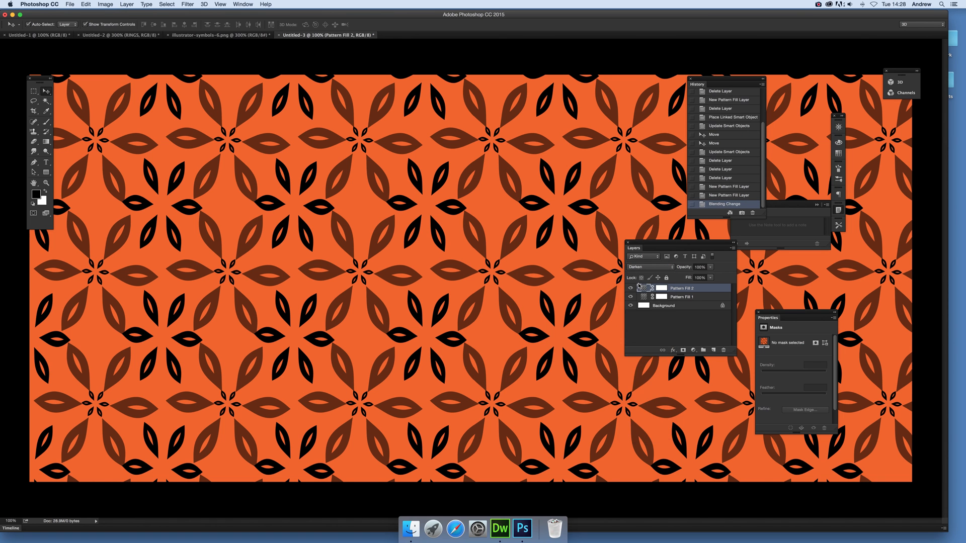
{"action": "left_click", "coordinate": [649, 267]}
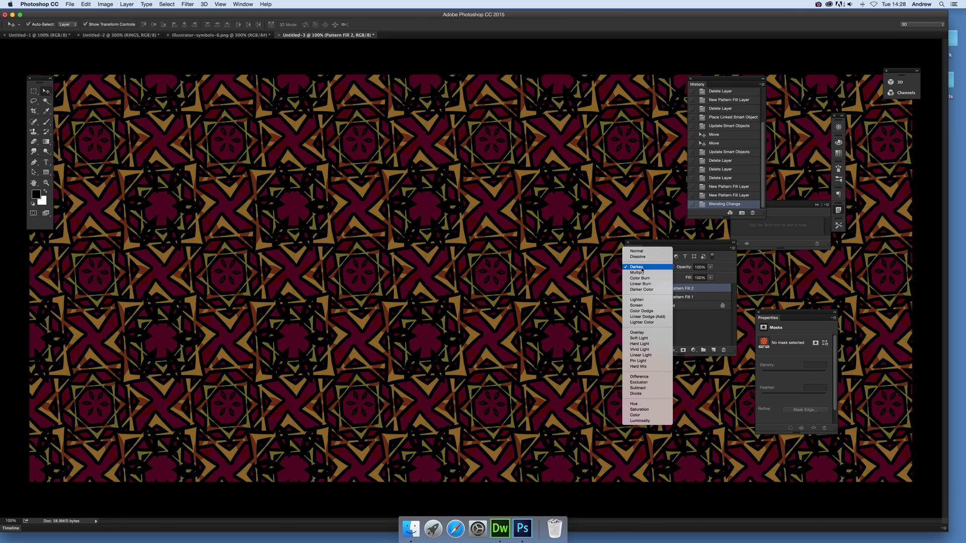
{"action": "left_click", "coordinate": [636, 300]}
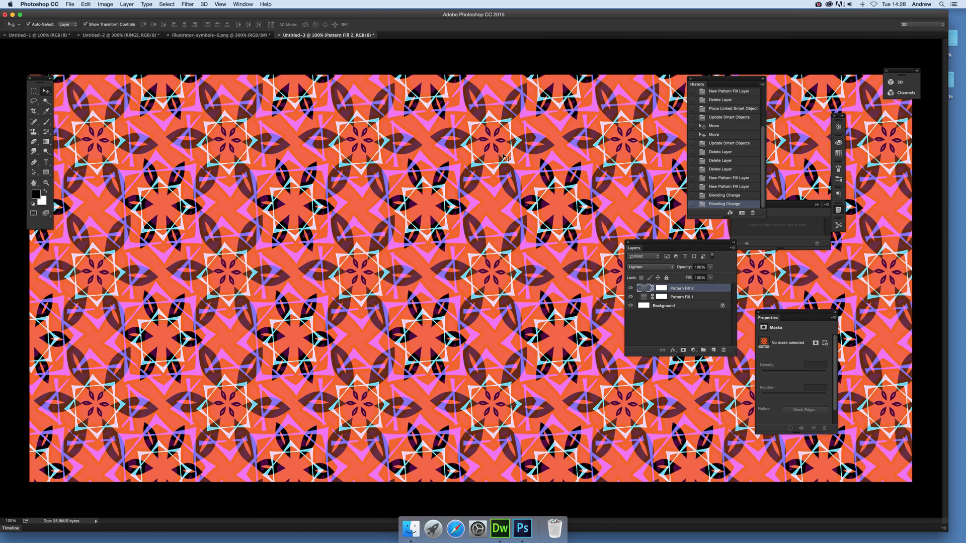
{"action": "left_click", "coordinate": [649, 267]}
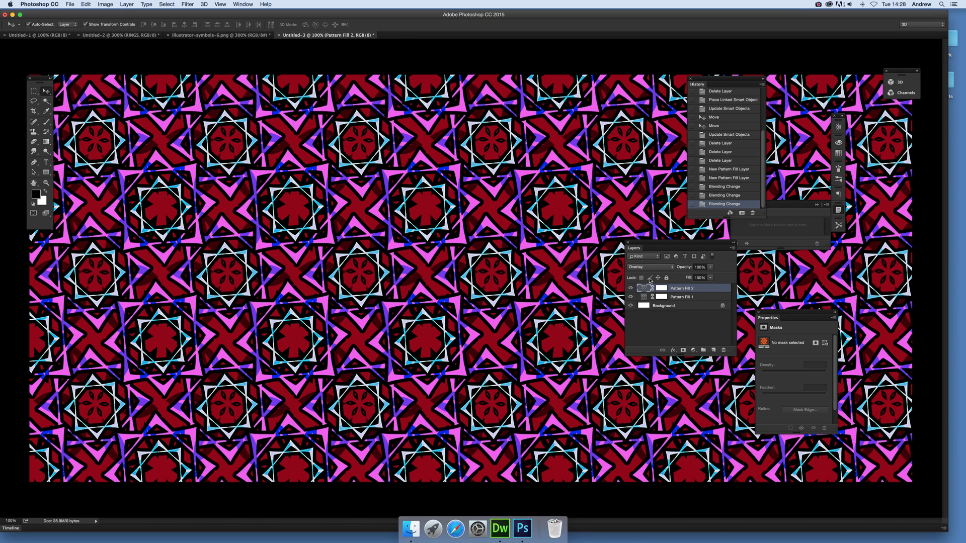
{"action": "left_click", "coordinate": [649, 266]}
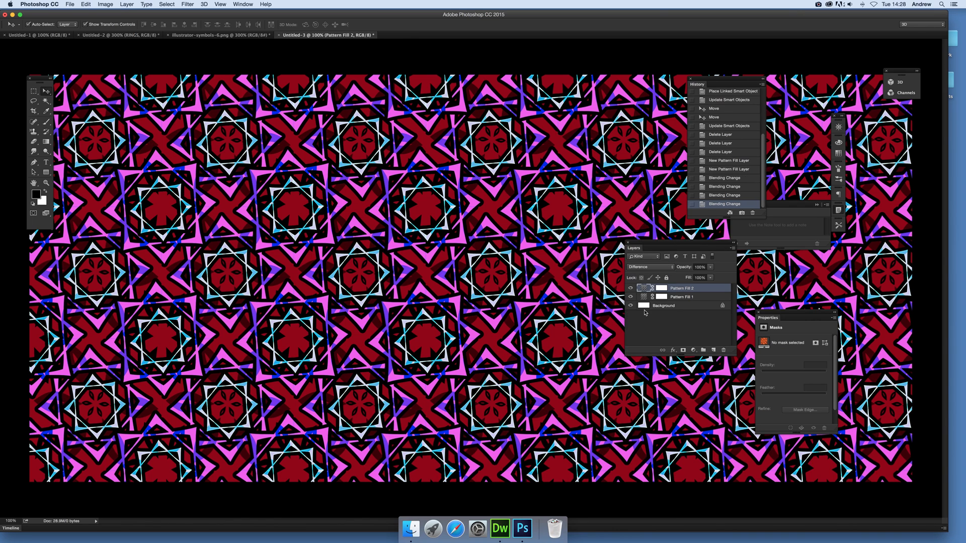
{"action": "left_click", "coordinate": [650, 267]}
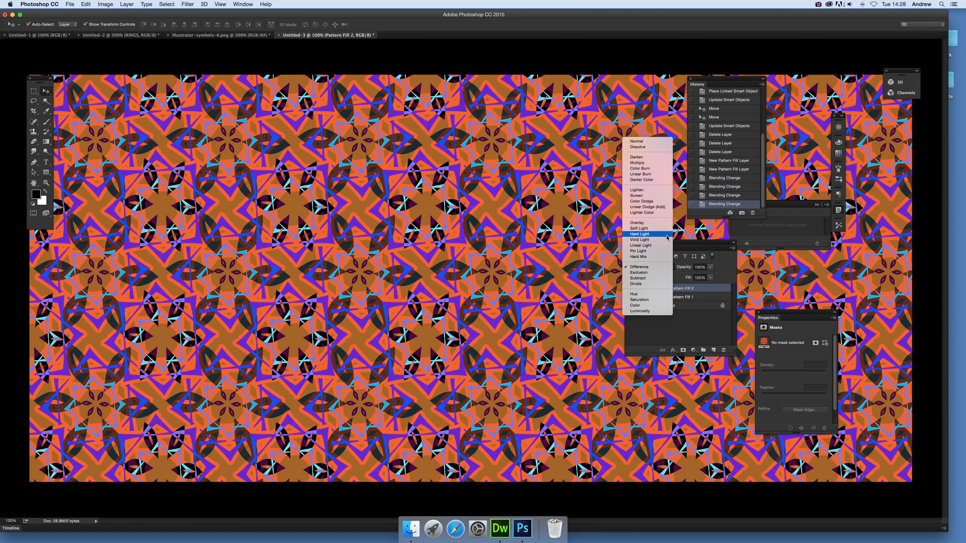
{"action": "mouse_move", "coordinate": [650, 191]}
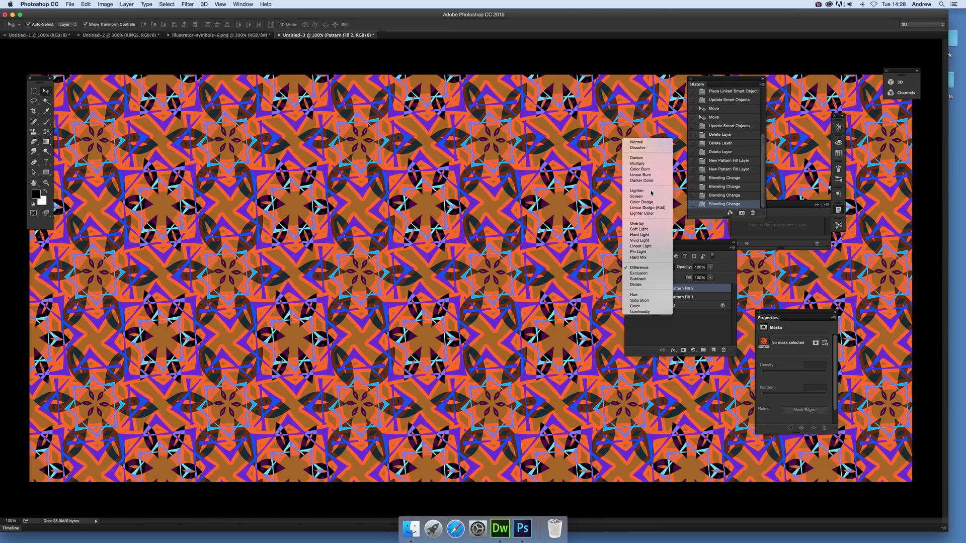
{"action": "left_click", "coordinate": [635, 191]}
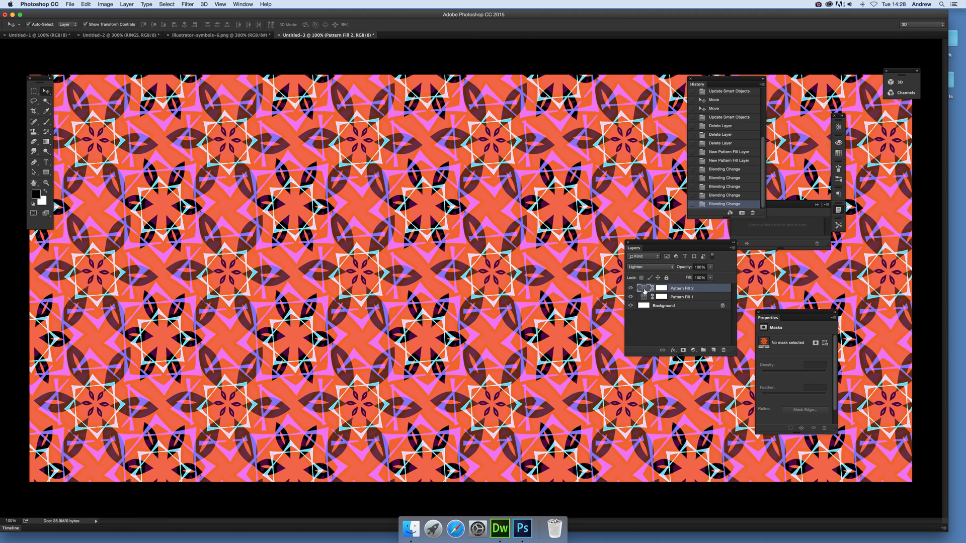
- Change Pattern Fill 2 to a grey-white radial pattern, reposition it and commit the fill
{"action": "double_click", "coordinate": [645, 287]}
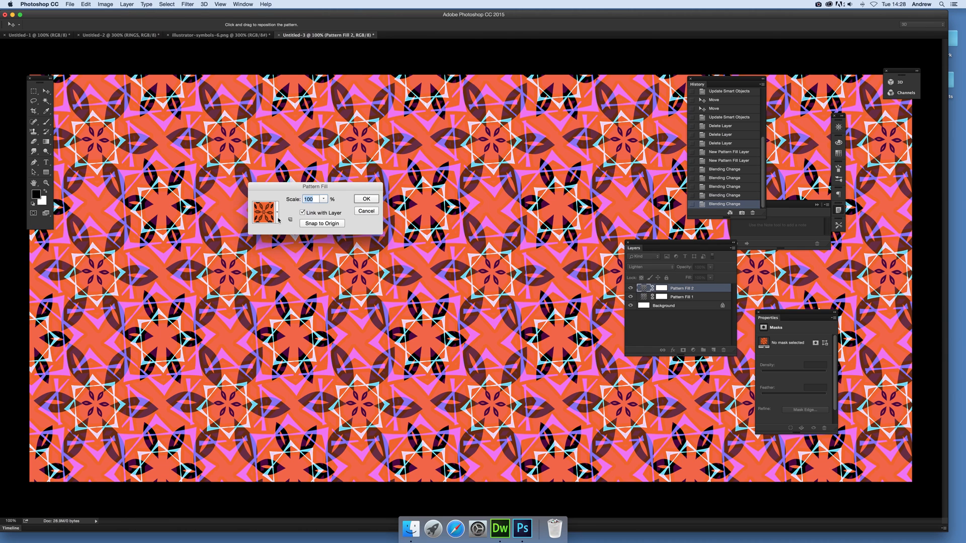
{"action": "left_click", "coordinate": [266, 213]}
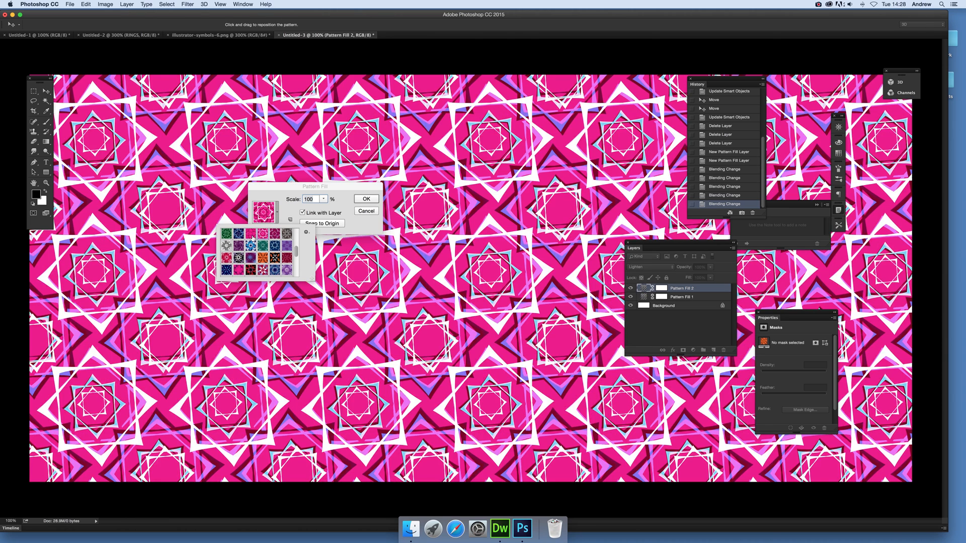
{"action": "left_click", "coordinate": [249, 244]}
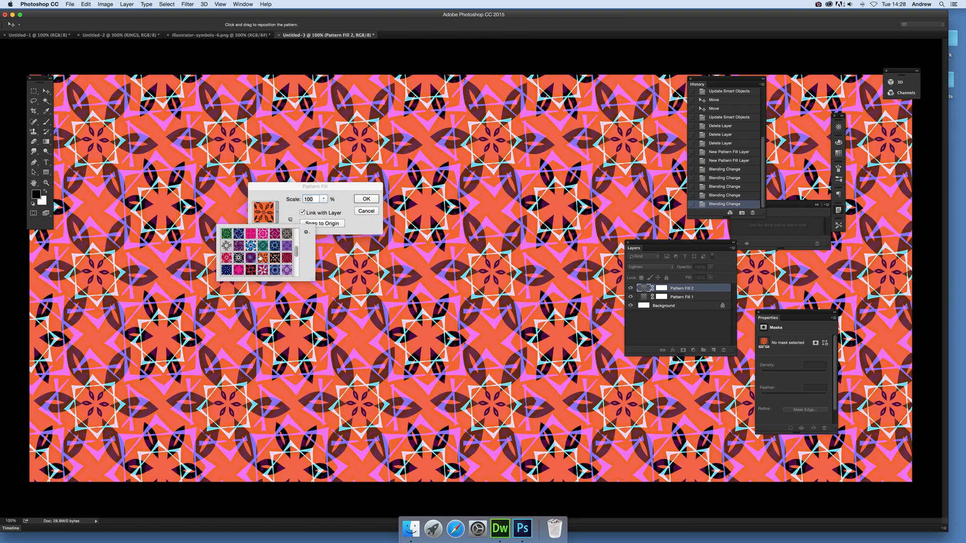
{"action": "left_click", "coordinate": [245, 243]}
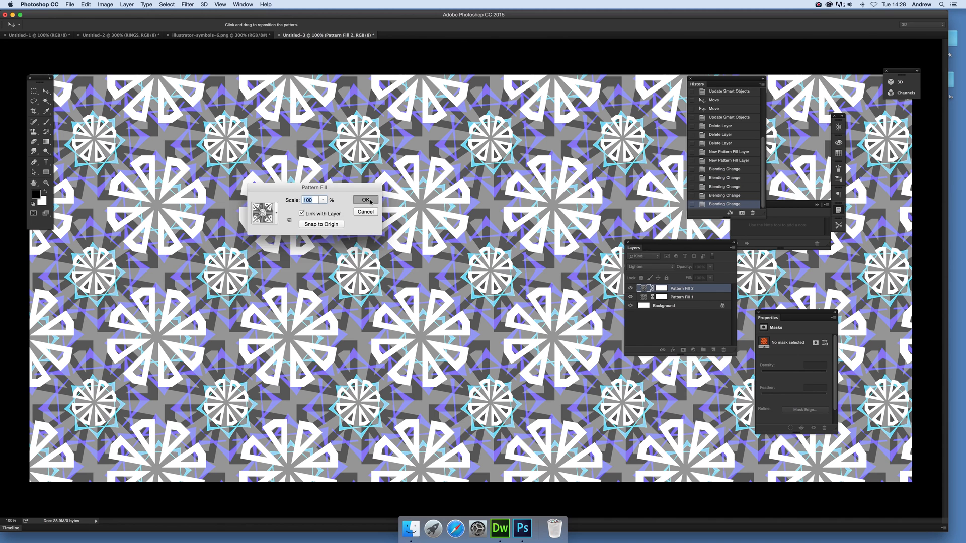
{"action": "left_click", "coordinate": [364, 199]}
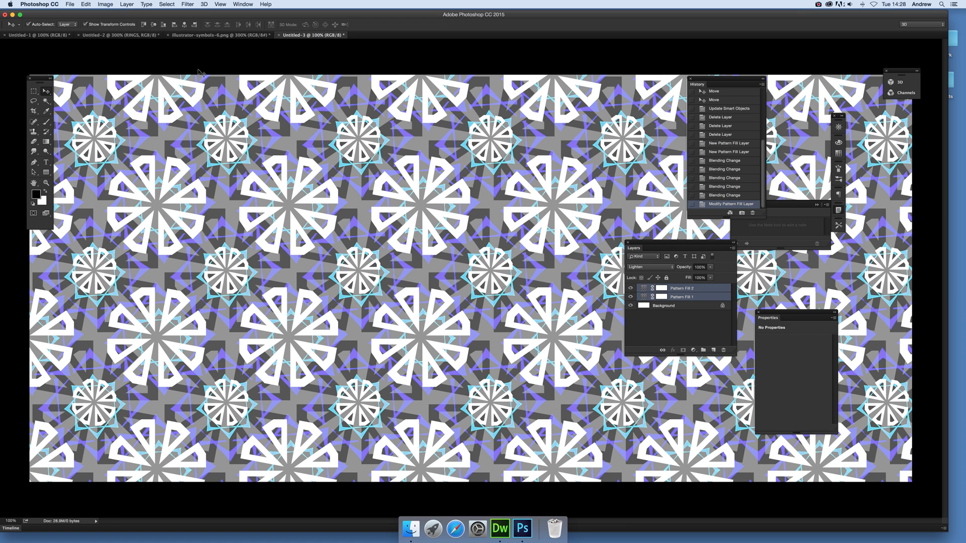
{"action": "left_click", "coordinate": [107, 4]}
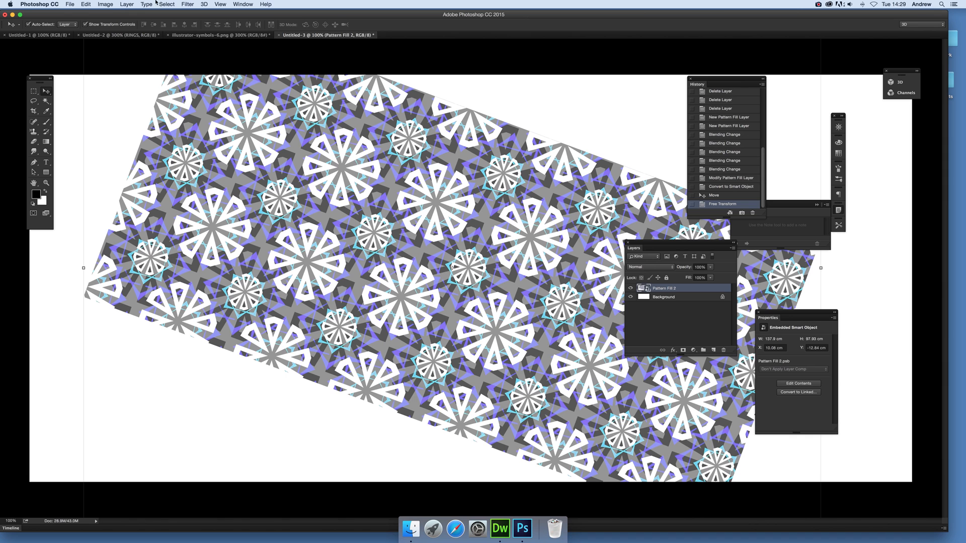
{"action": "mouse_move", "coordinate": [113, 4]}
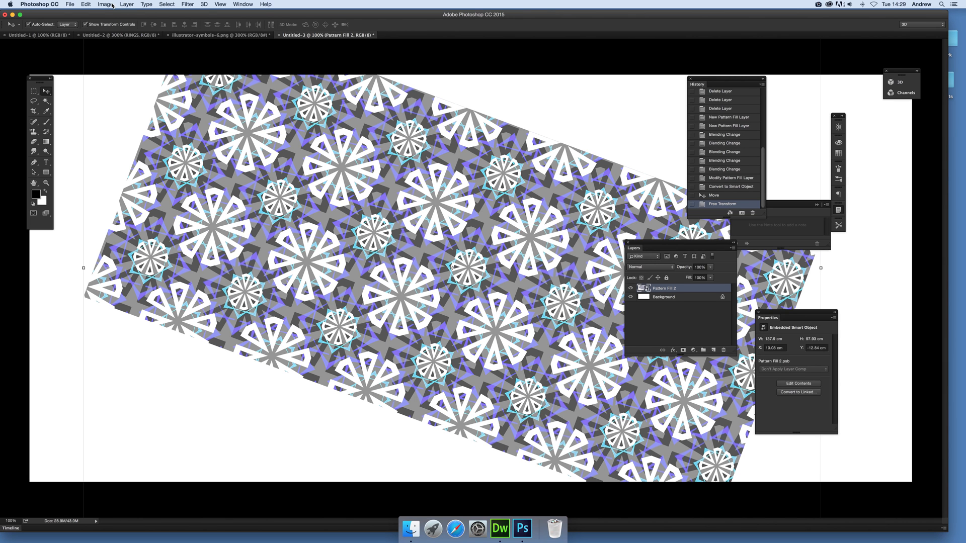
- Apply a Hue/Saturation smart filter with Hue -41 and Saturation +43
{"action": "left_click", "coordinate": [103, 4]}
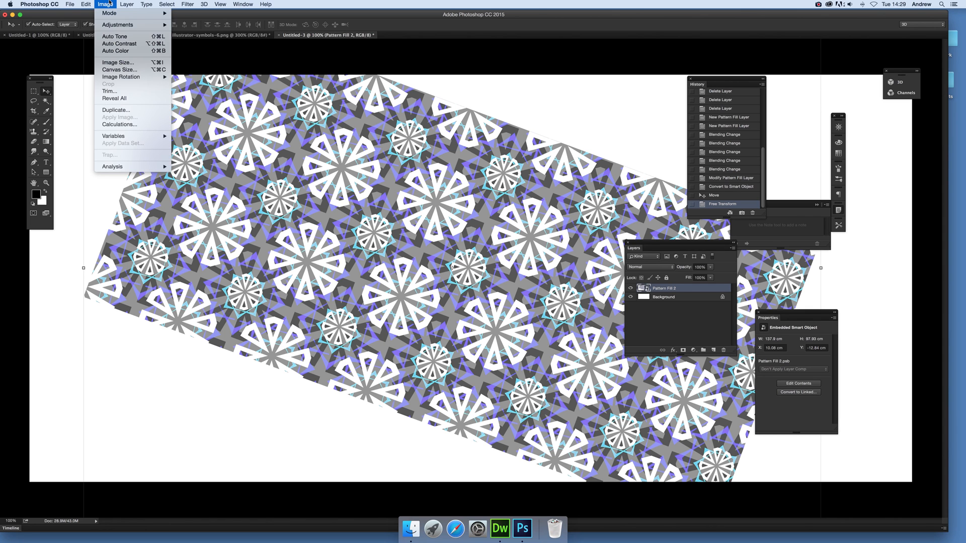
{"action": "mouse_move", "coordinate": [116, 24]}
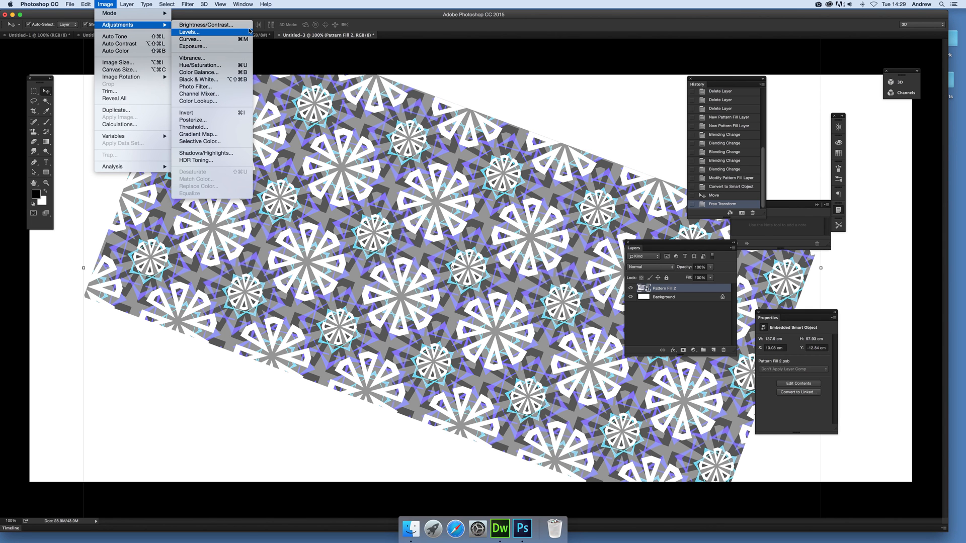
{"action": "mouse_move", "coordinate": [200, 64]}
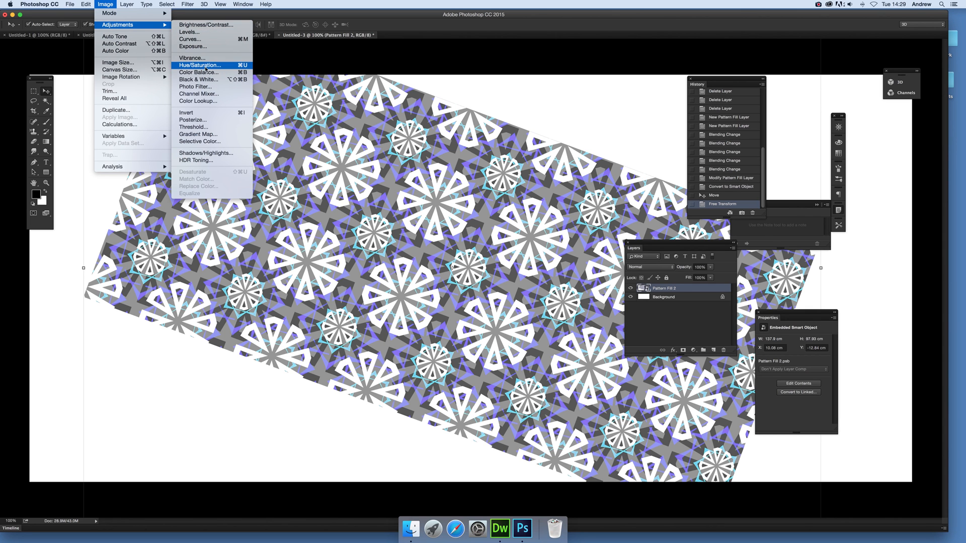
{"action": "left_click", "coordinate": [199, 64]}
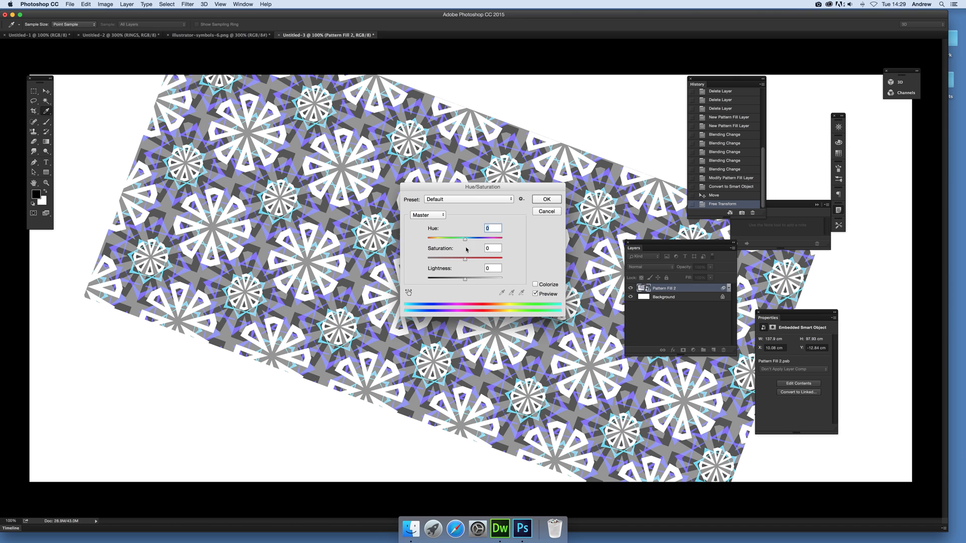
{"action": "left_click_drag", "start_coordinate": [465, 240], "coordinate": [447, 239]}
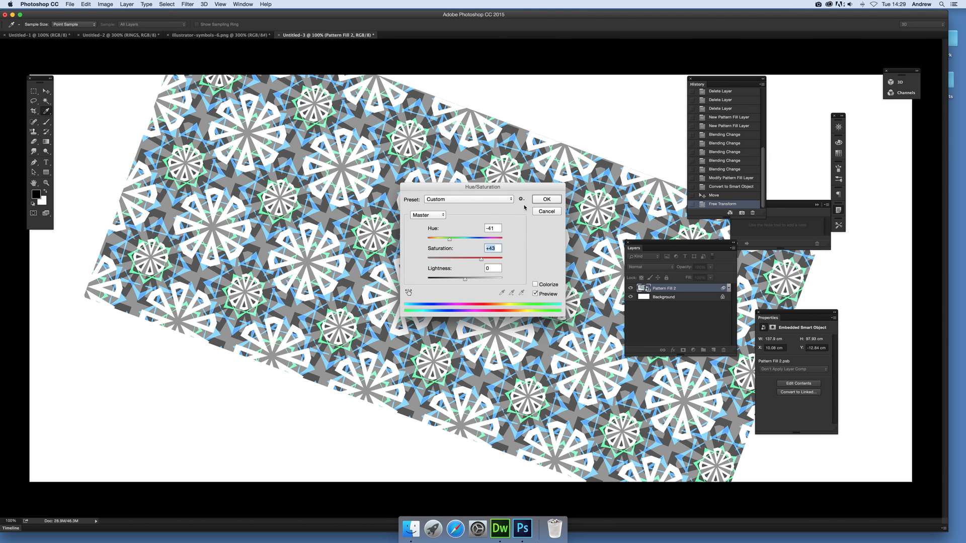
{"action": "left_click", "coordinate": [546, 199]}
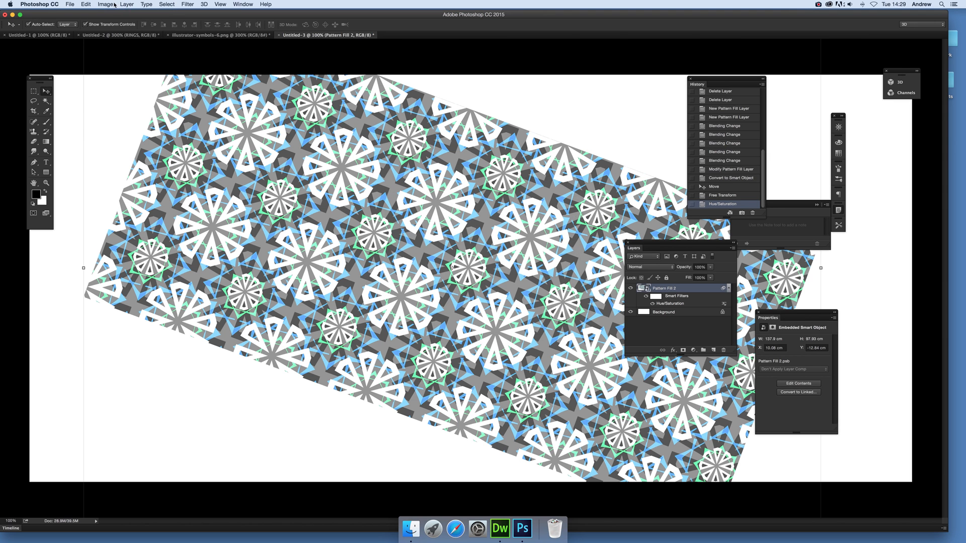
- Apply a Black & White smart filter so the rotated pattern renders in greys
{"action": "left_click", "coordinate": [100, 4]}
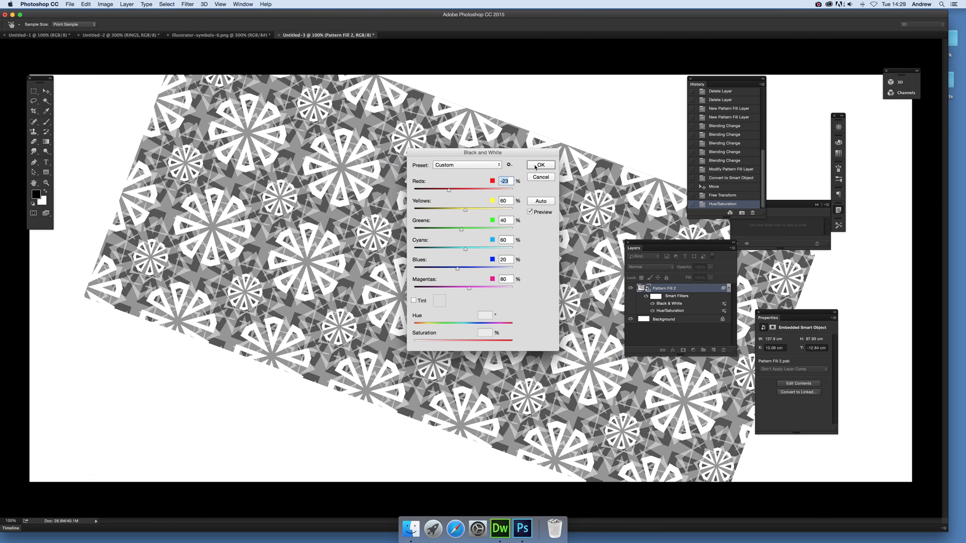
{"action": "left_click", "coordinate": [540, 165]}
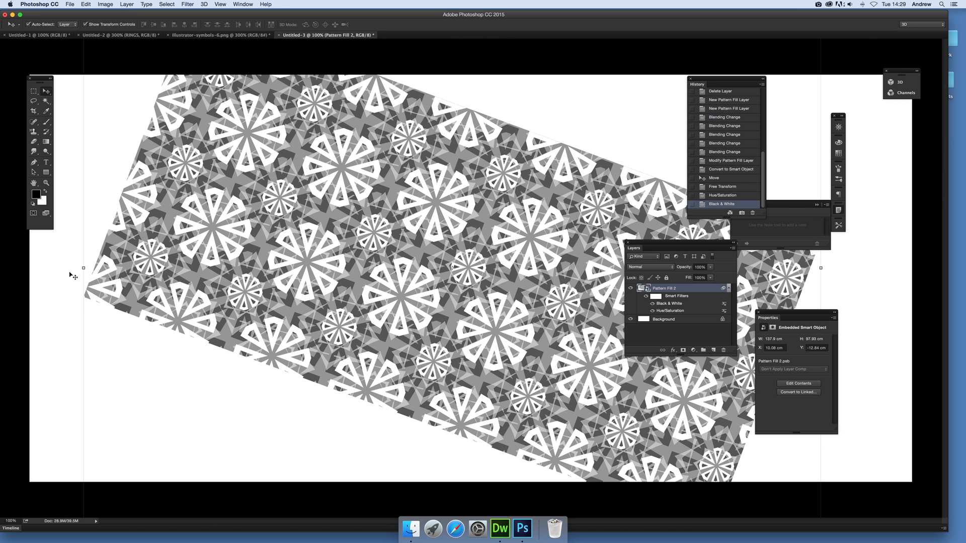
{"action": "mouse_move", "coordinate": [303, 254]}
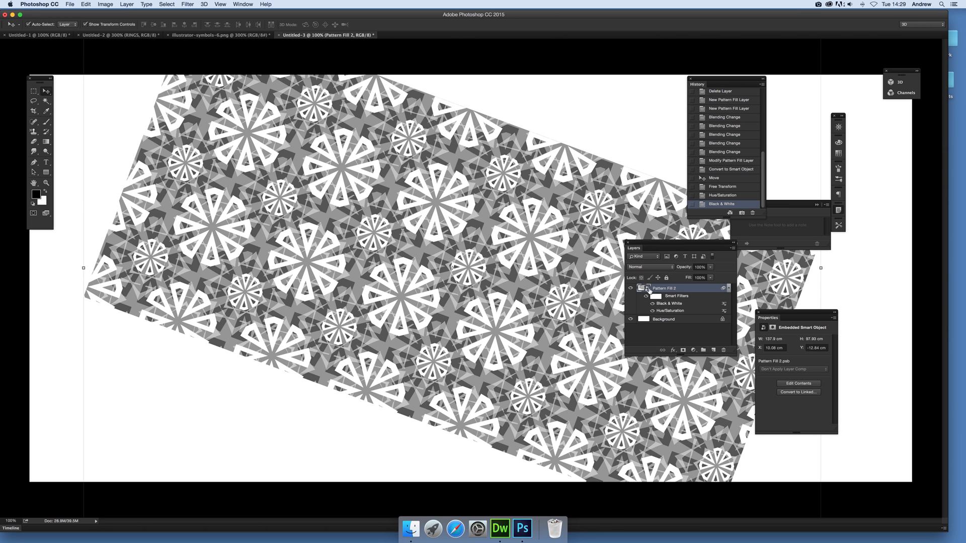
- Edit the smart object's contents and give Pattern Fill 2 a purple, orange and white pattern
{"action": "left_click", "coordinate": [799, 383]}
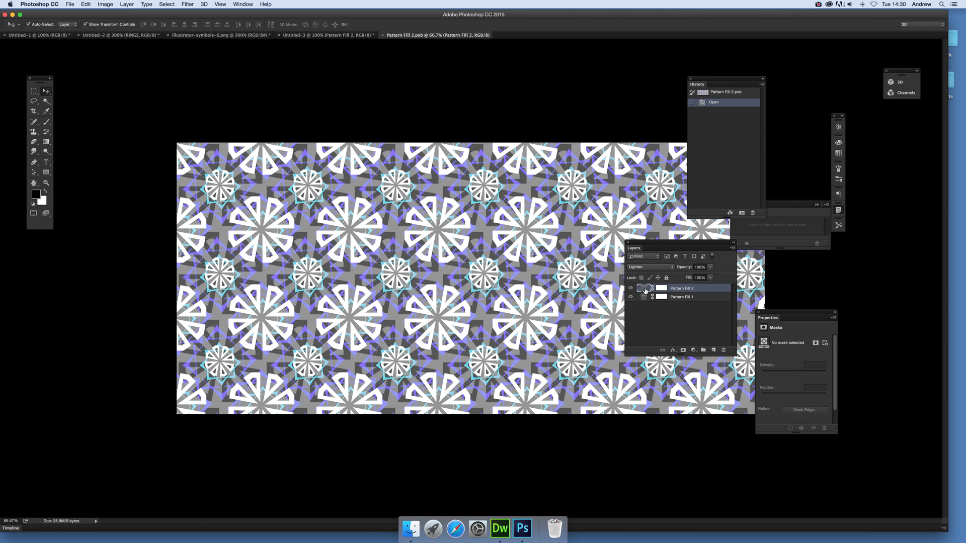
{"action": "double_click", "coordinate": [642, 288]}
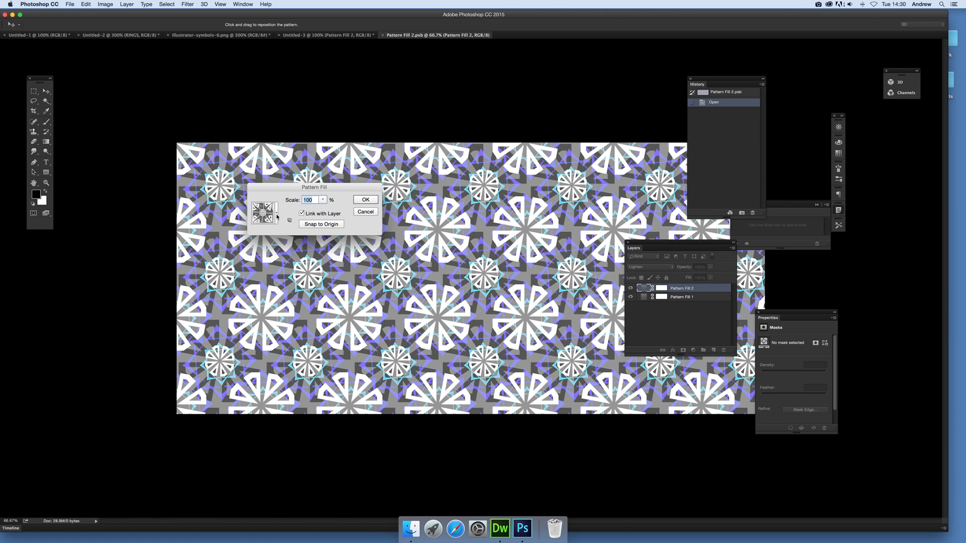
{"action": "left_click", "coordinate": [264, 213]}
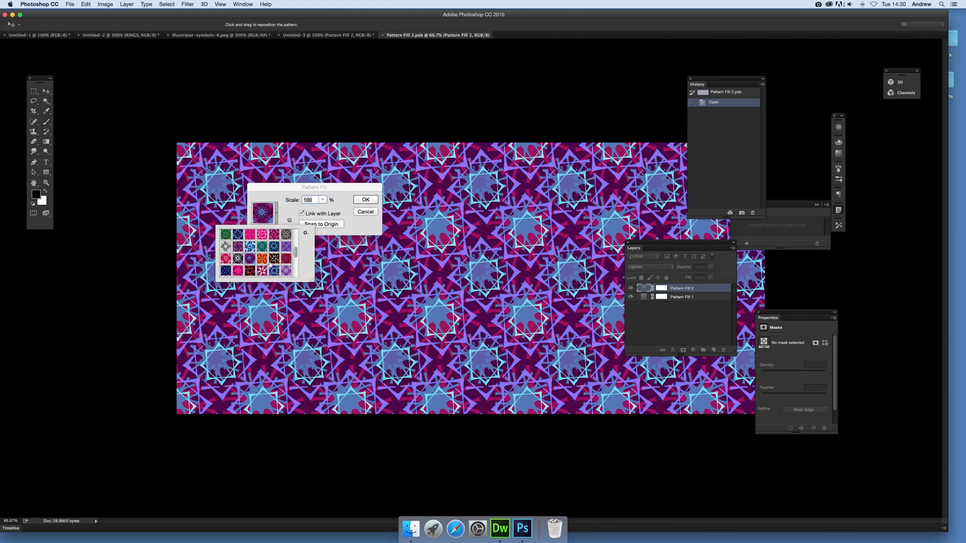
{"action": "left_click", "coordinate": [272, 260]}
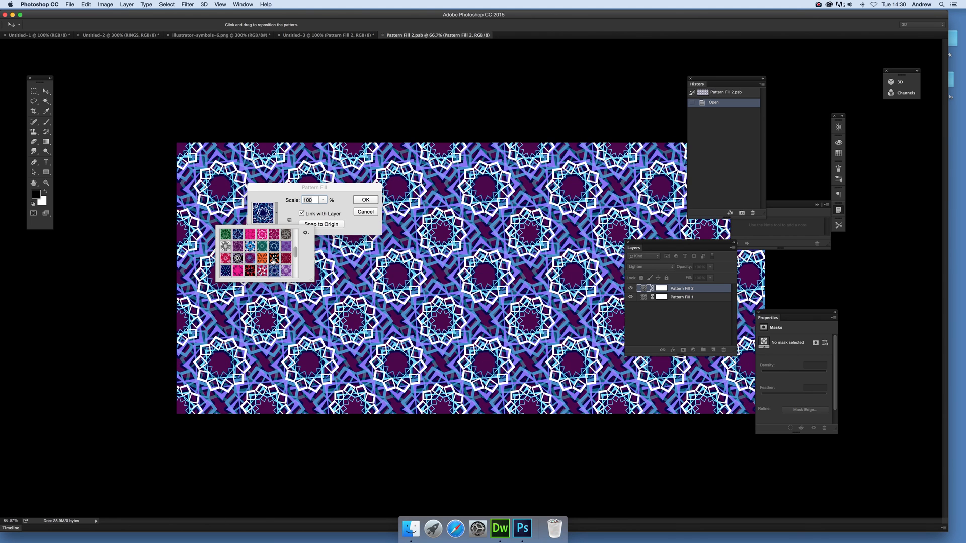
{"action": "left_click", "coordinate": [271, 265]}
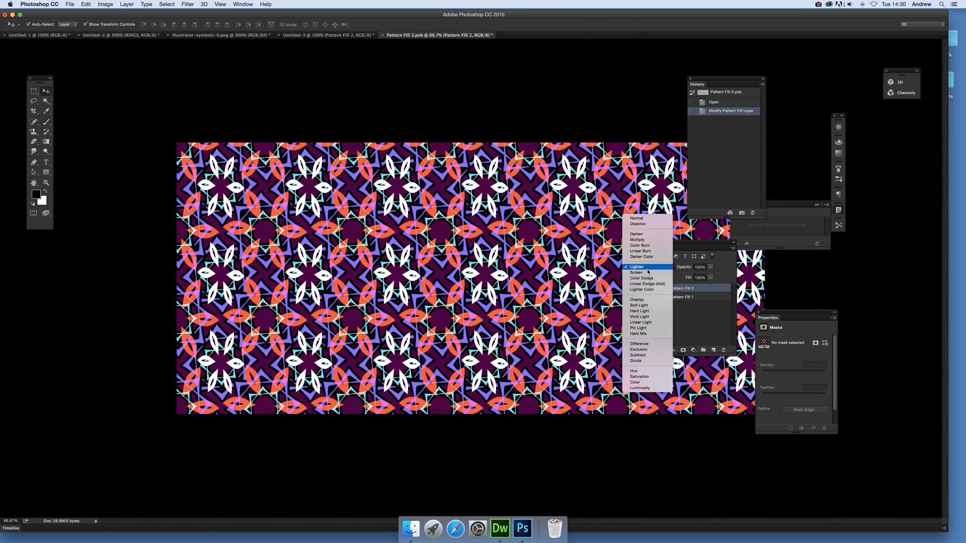
- Try Screen and Linear Burn on Pattern Fill 2, settling on Overlay blending
{"action": "left_click", "coordinate": [635, 271]}
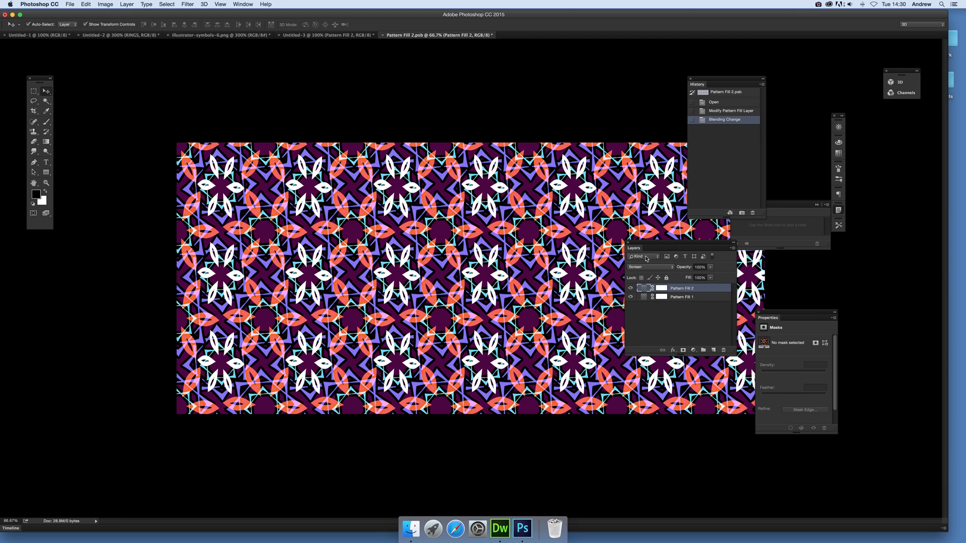
{"action": "left_click", "coordinate": [648, 267]}
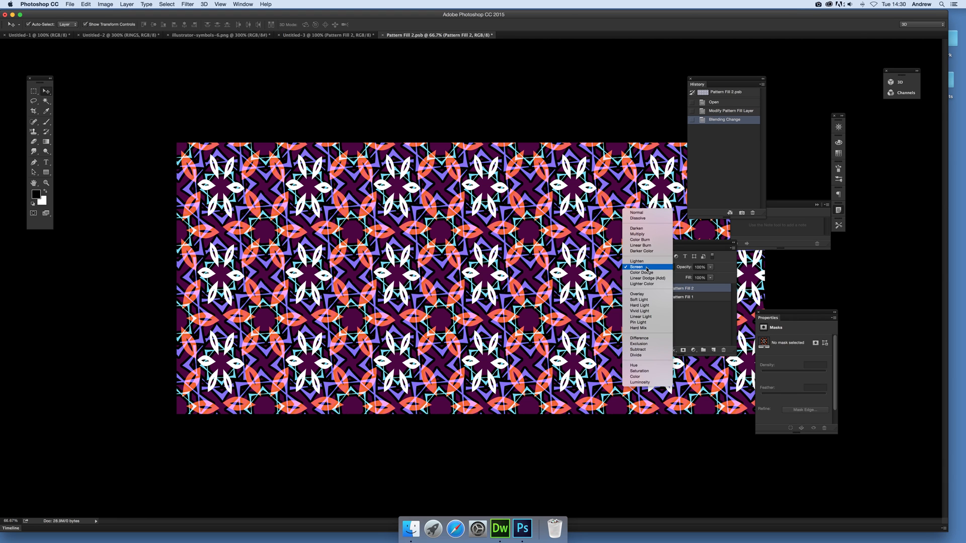
{"action": "left_click", "coordinate": [641, 245]}
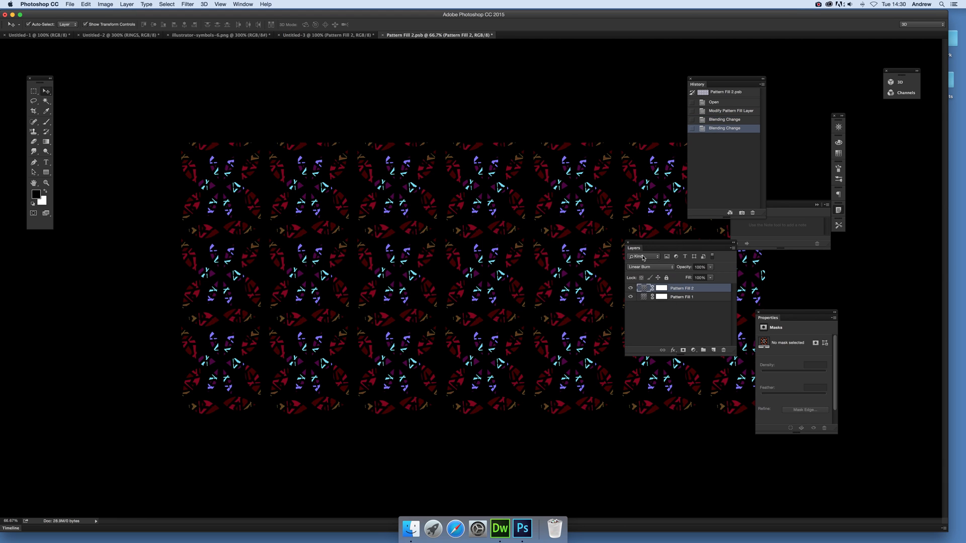
{"action": "left_click", "coordinate": [650, 267]}
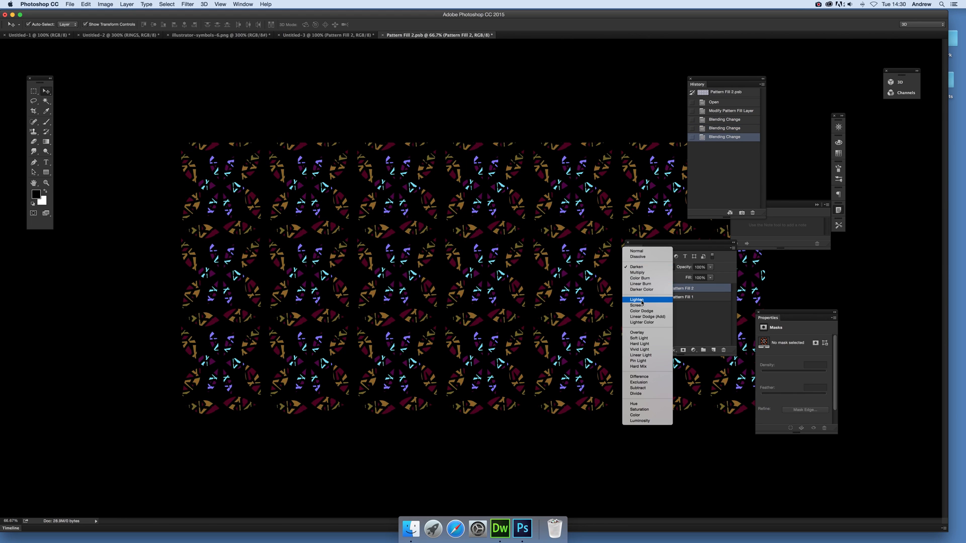
{"action": "mouse_move", "coordinate": [639, 338]}
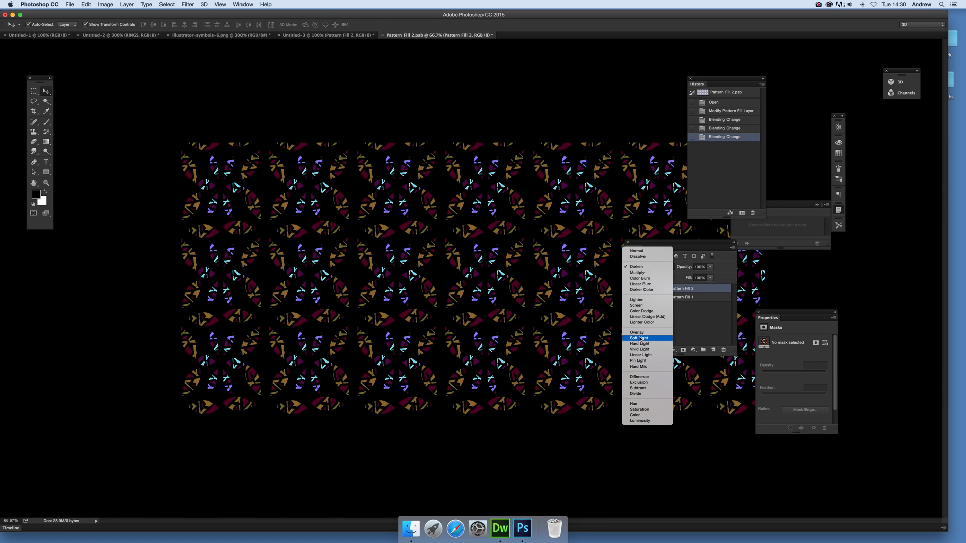
{"action": "left_click", "coordinate": [636, 332]}
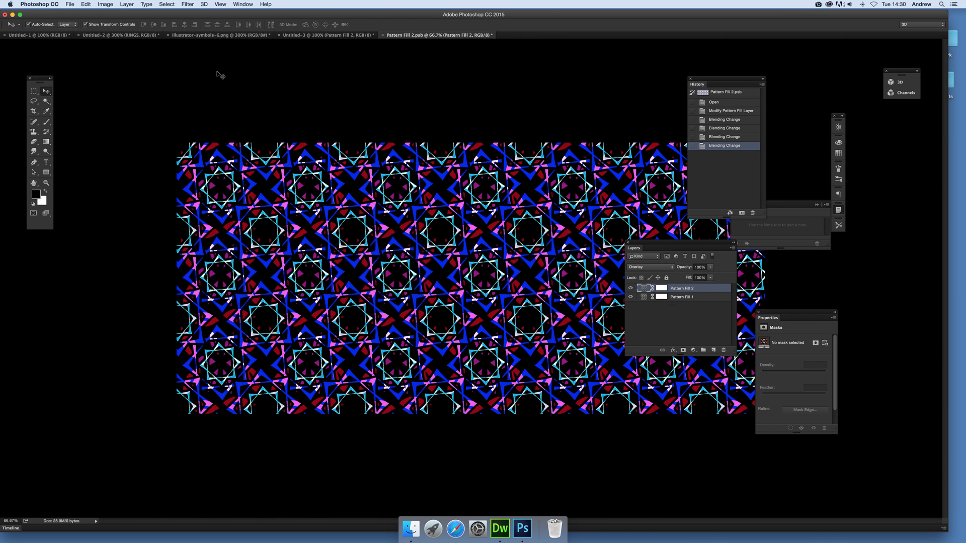
{"action": "mouse_move", "coordinate": [158, 14]}
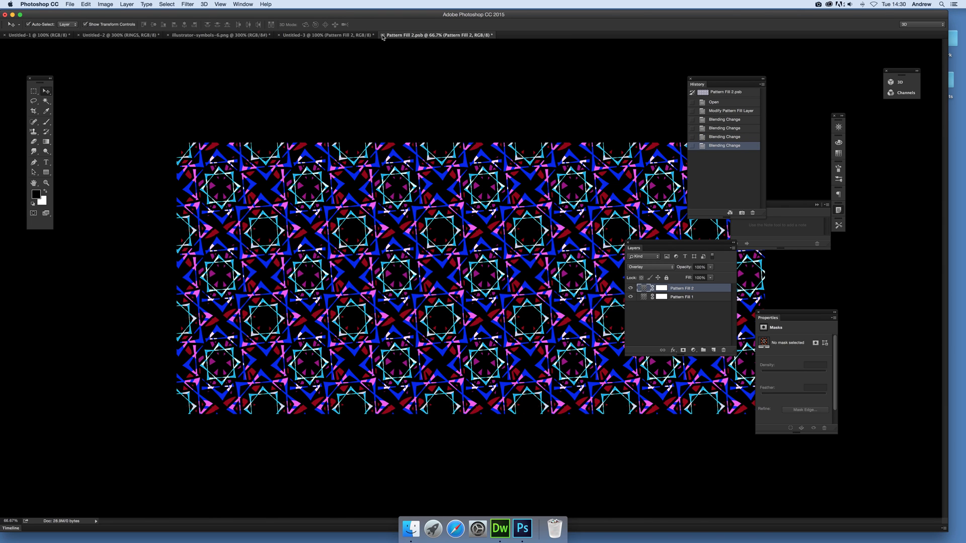
- Close and save the smart object contents, returning to the rotated grey document
{"action": "left_click", "coordinate": [384, 34]}
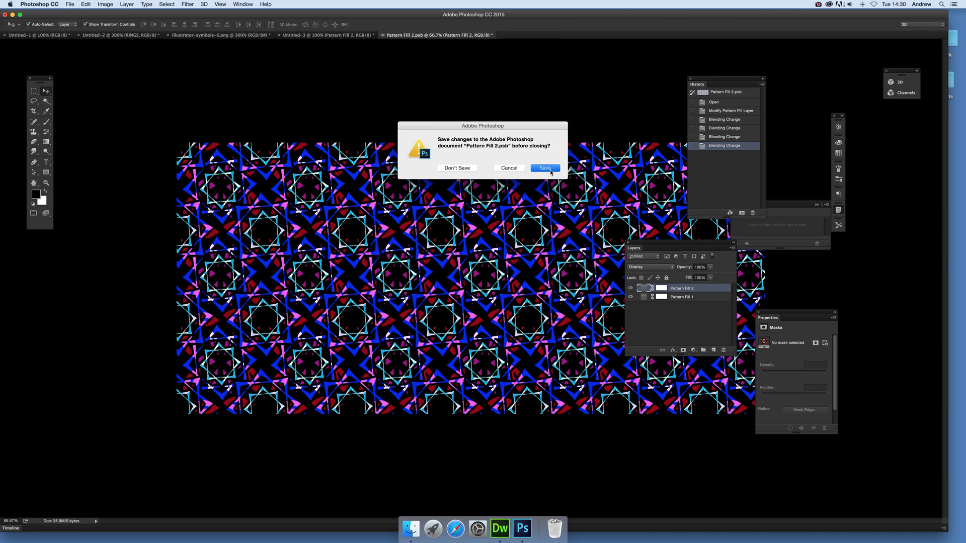
{"action": "left_click", "coordinate": [457, 167]}
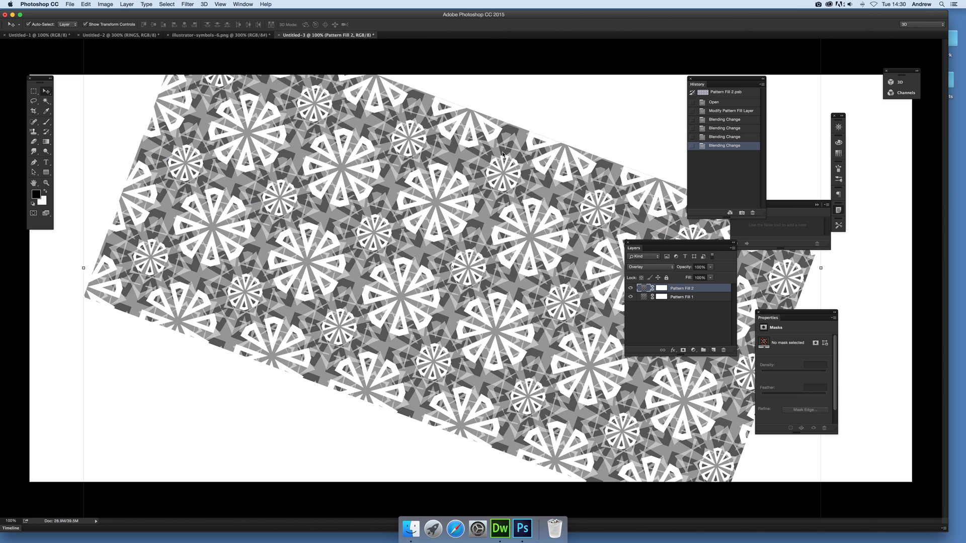